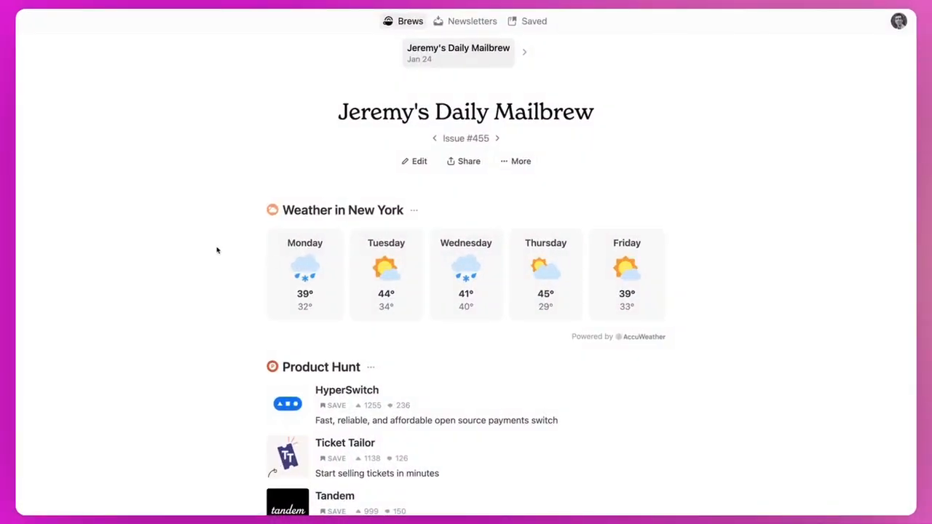
Step: Scroll through the brew to review the James Clear feed
{"action": "scroll", "scroll_direction": "down", "scroll_amount": 3}
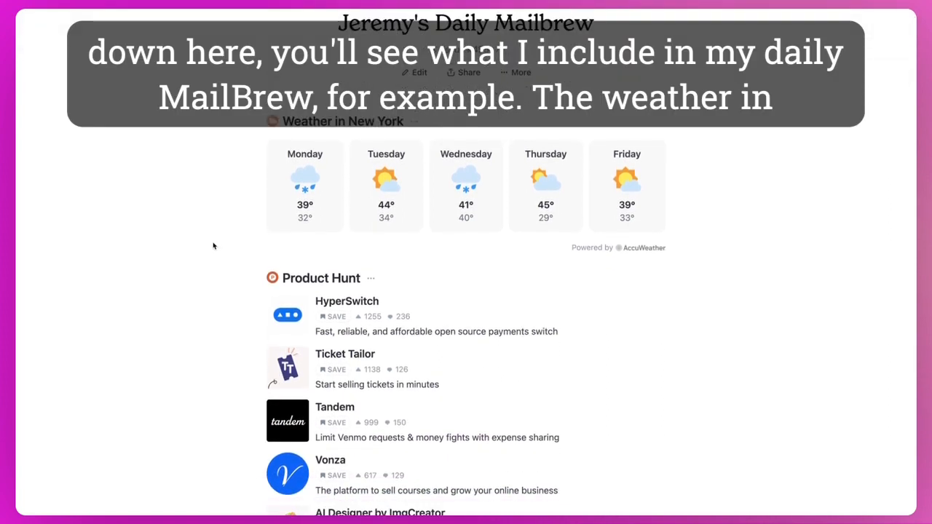
{"action": "scroll", "scroll_direction": "up", "scroll_amount": 3}
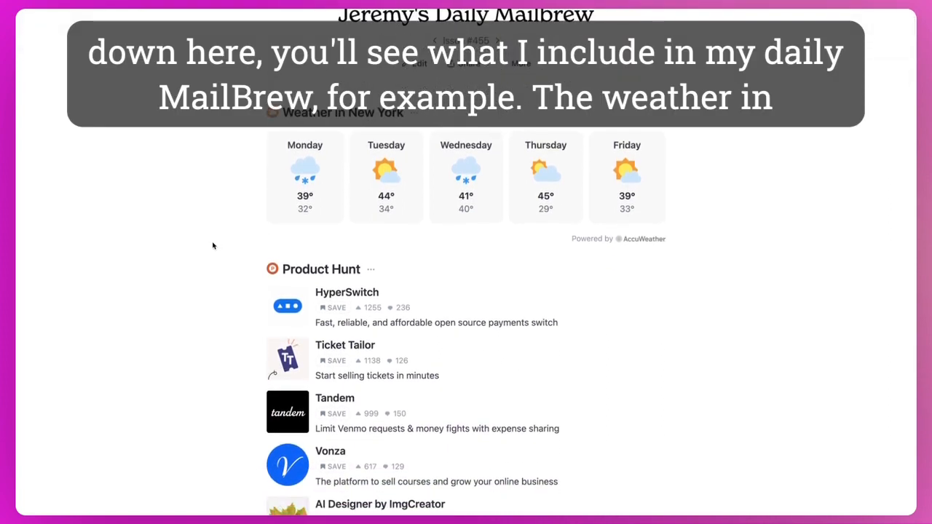
{"action": "scroll", "scroll_direction": "down", "scroll_amount": 3}
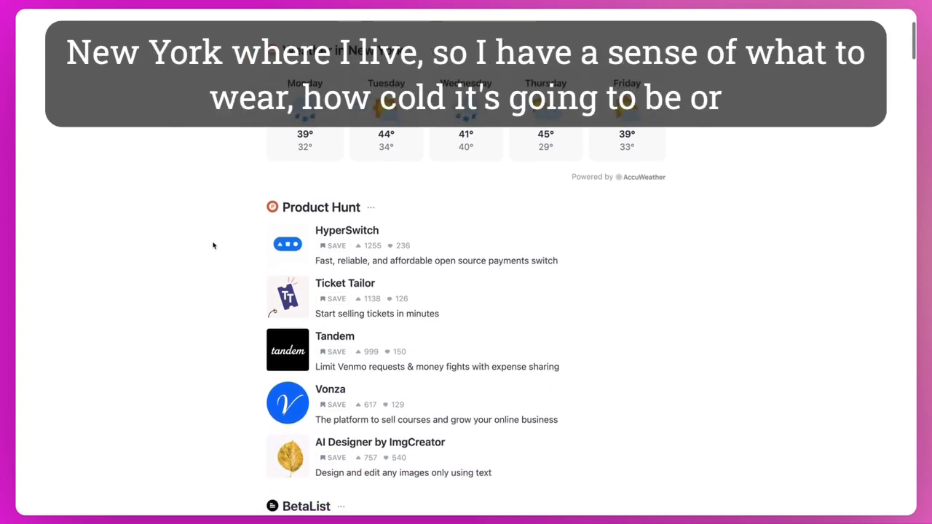
{"action": "scroll", "scroll_direction": "down", "scroll_amount": 3}
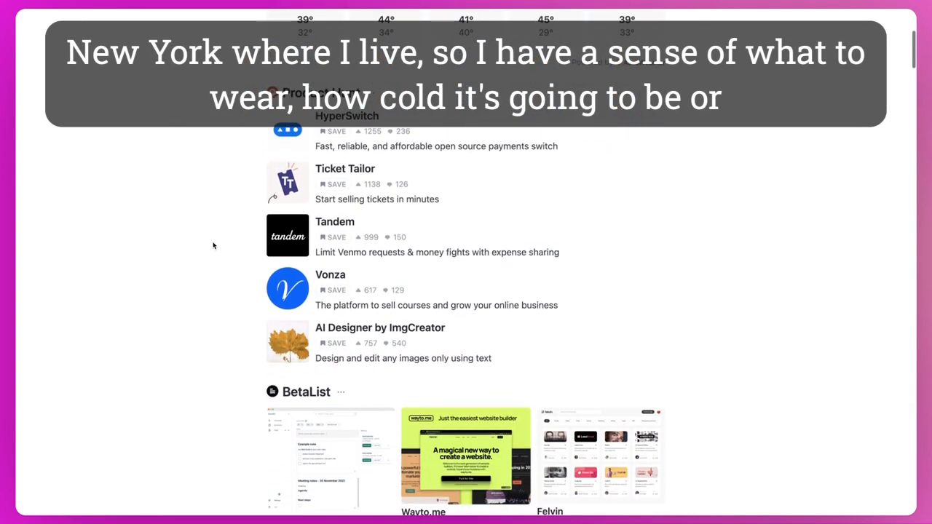
{"action": "scroll", "scroll_direction": "down", "scroll_amount": 3}
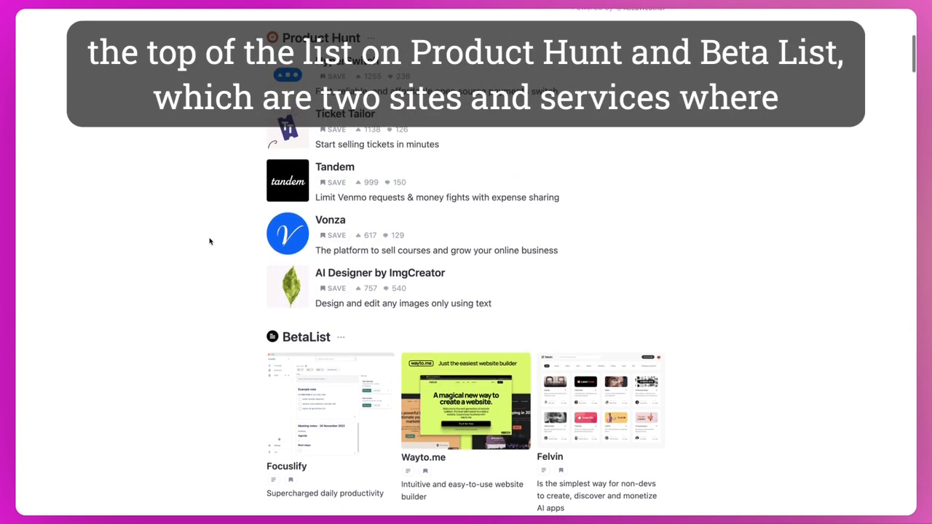
{"action": "scroll", "scroll_direction": "down", "scroll_amount": 3}
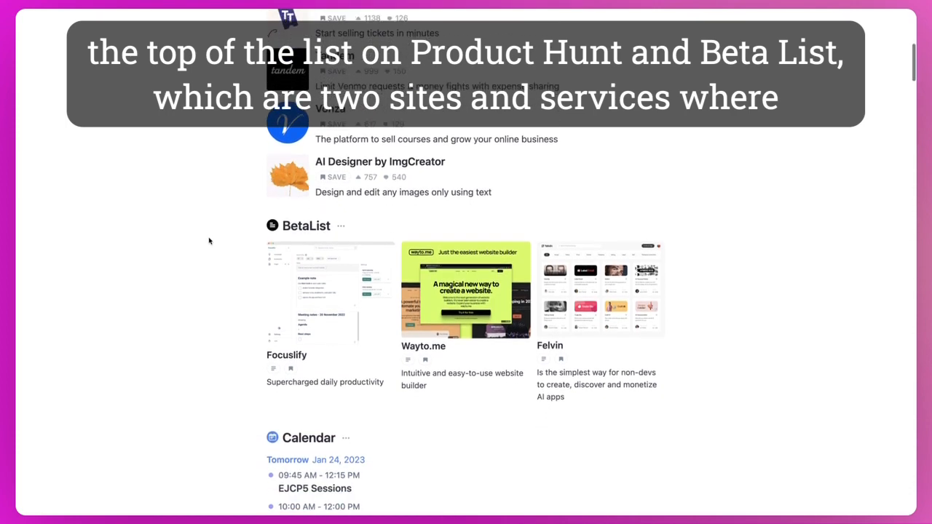
{"action": "scroll", "scroll_direction": "down", "scroll_amount": 3}
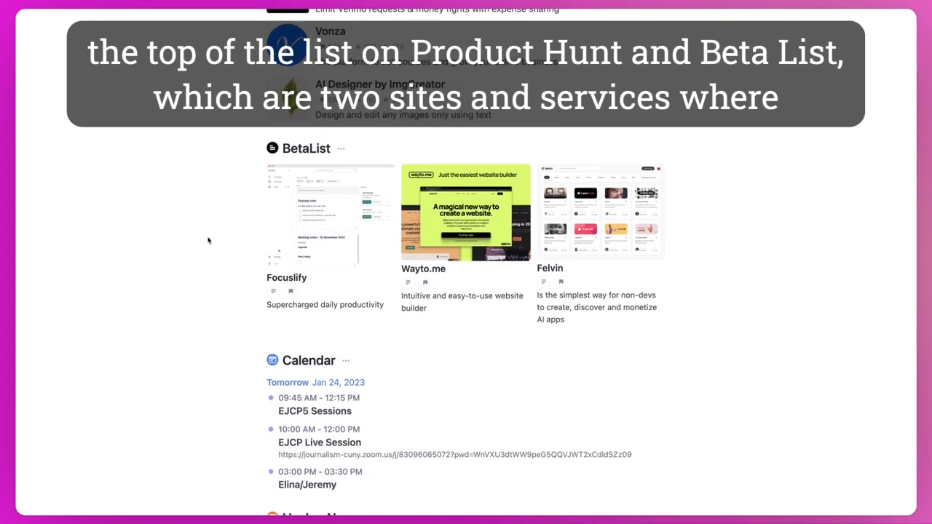
{"action": "scroll", "scroll_direction": "down", "scroll_amount": 3}
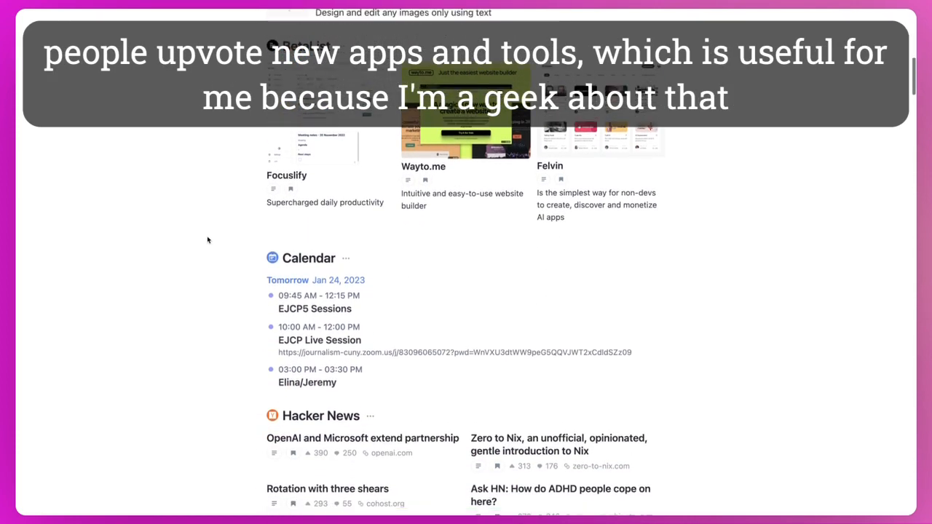
{"action": "scroll", "scroll_direction": "down", "scroll_amount": 3}
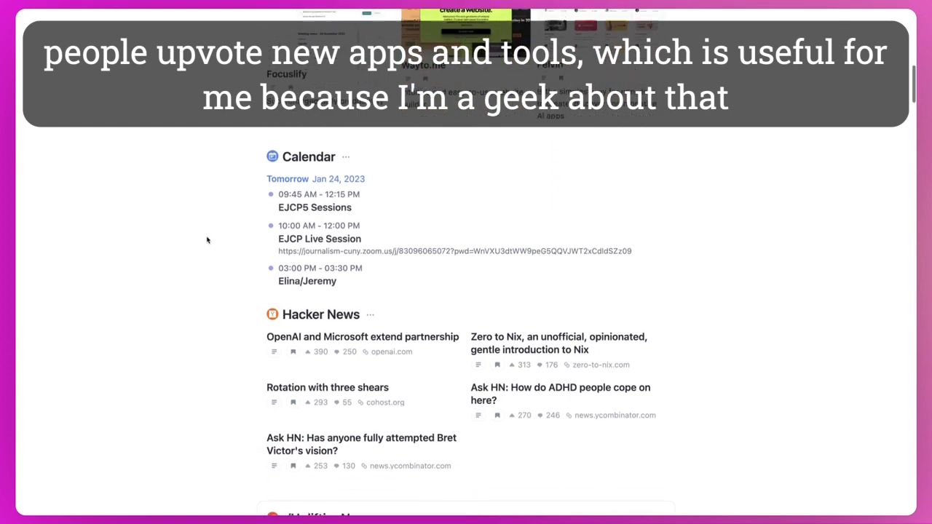
{"action": "scroll", "scroll_direction": "down", "scroll_amount": 3}
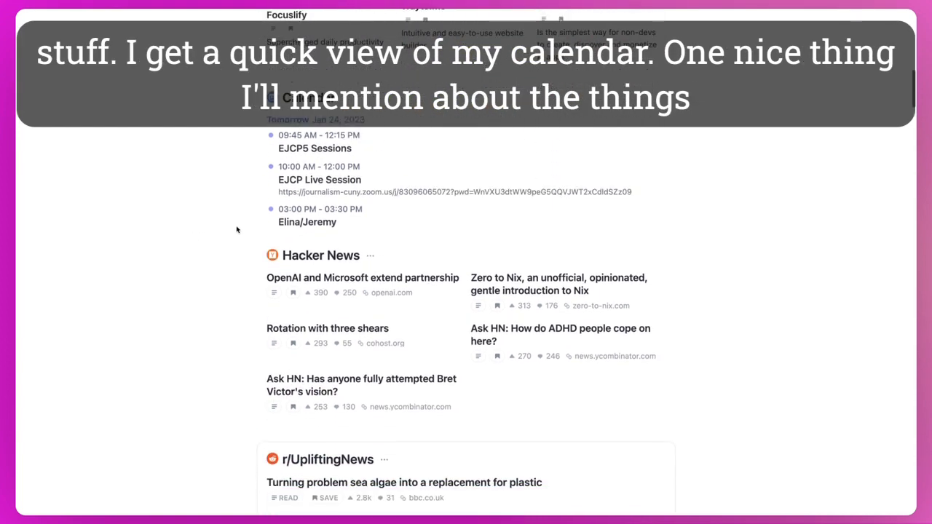
{"action": "scroll", "scroll_direction": "down", "scroll_amount": 3}
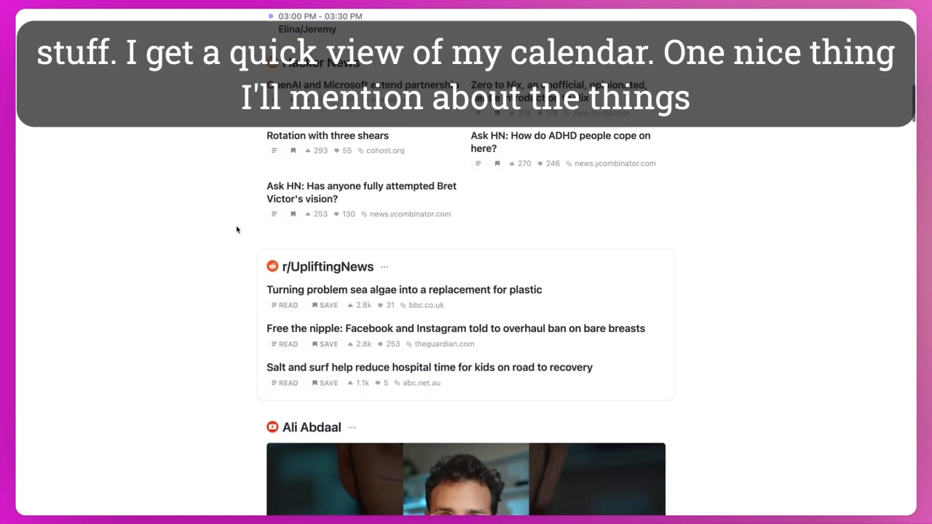
{"action": "scroll", "scroll_direction": "down", "scroll_amount": 3}
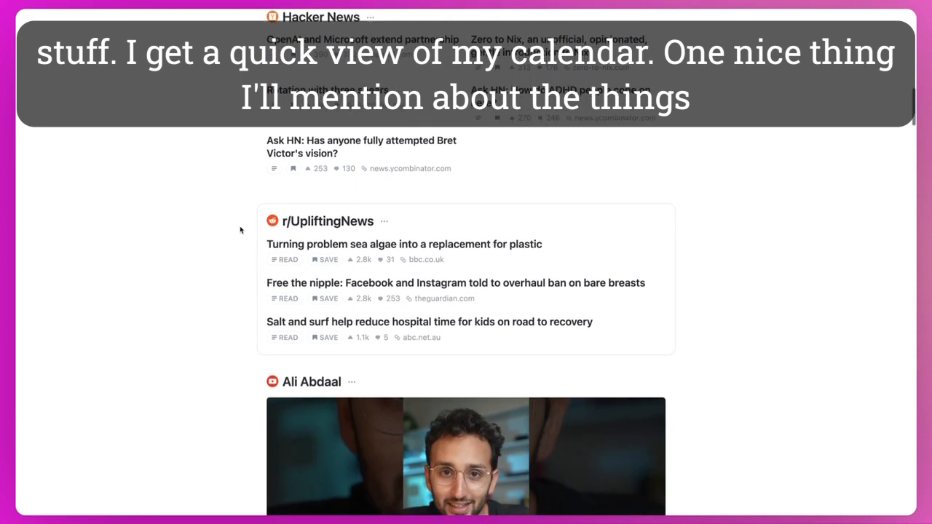
{"action": "scroll", "scroll_direction": "up", "scroll_amount": 3}
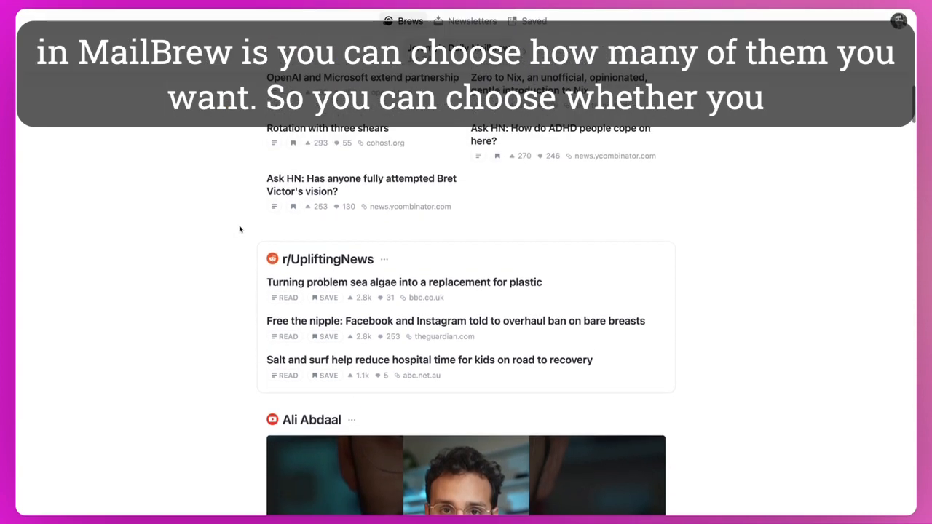
{"action": "scroll", "scroll_direction": "down", "scroll_amount": 3}
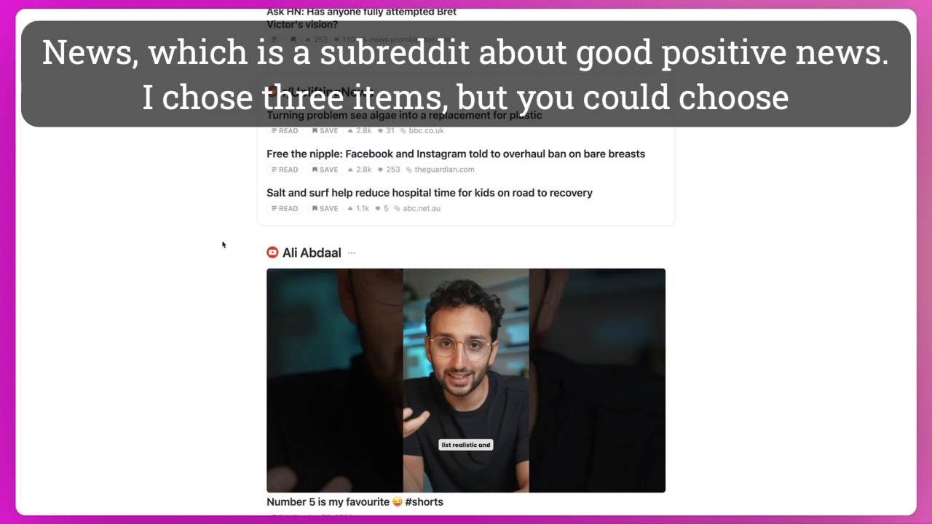
{"action": "scroll", "scroll_direction": "down", "scroll_amount": 3}
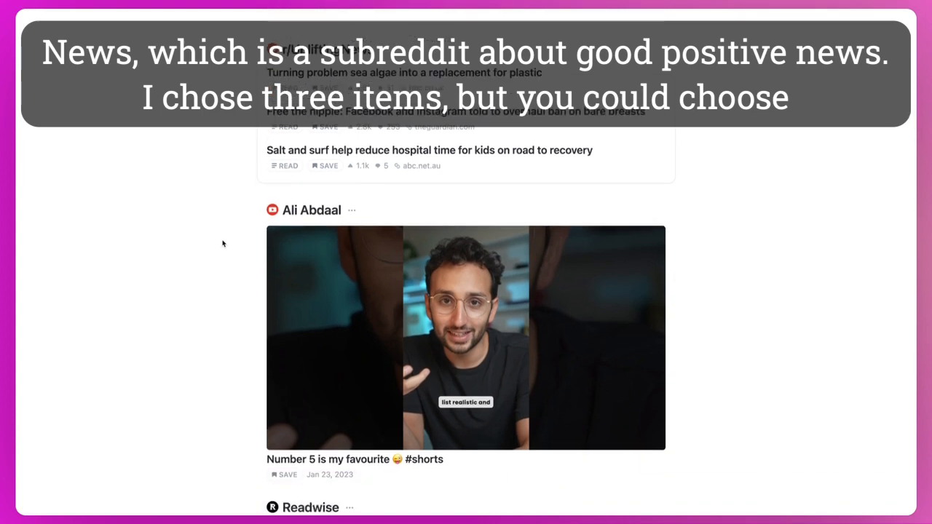
{"action": "scroll", "scroll_direction": "down", "scroll_amount": 3}
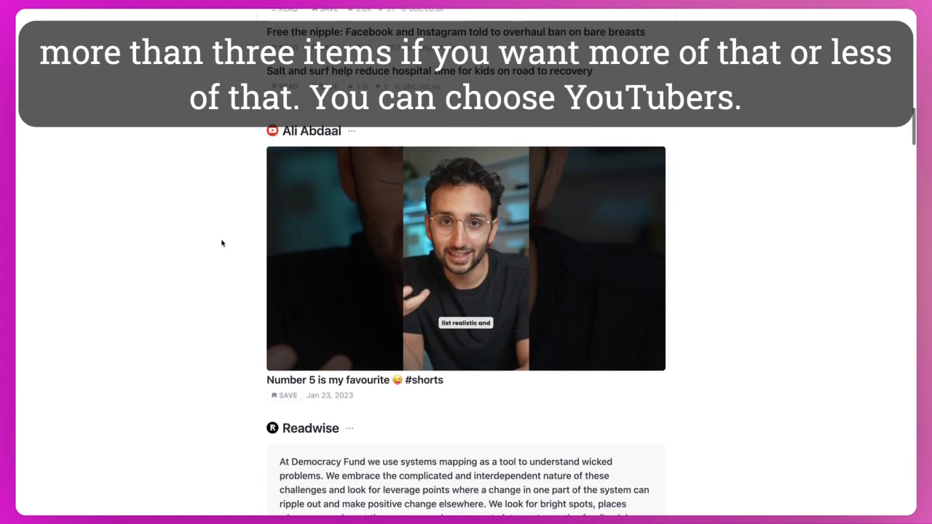
{"action": "scroll", "scroll_direction": "down", "scroll_amount": 3}
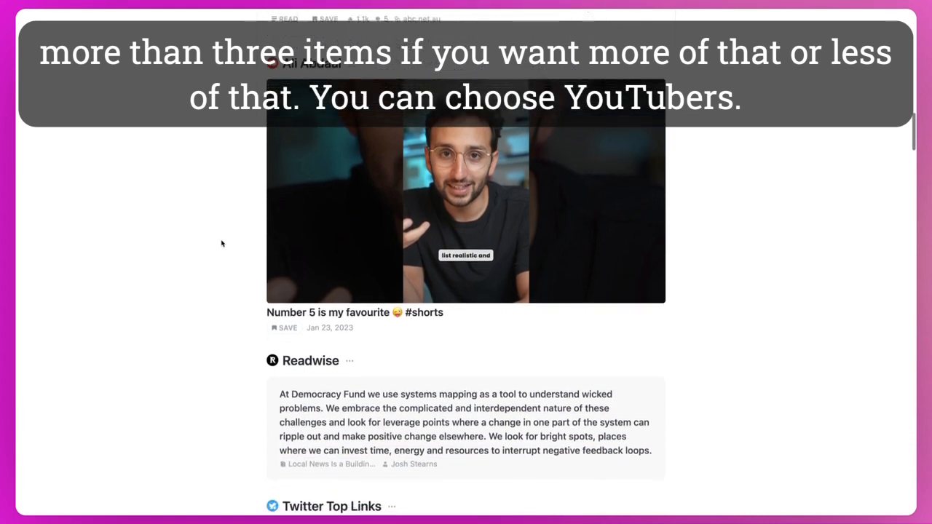
{"action": "scroll", "scroll_direction": "up", "scroll_amount": 3}
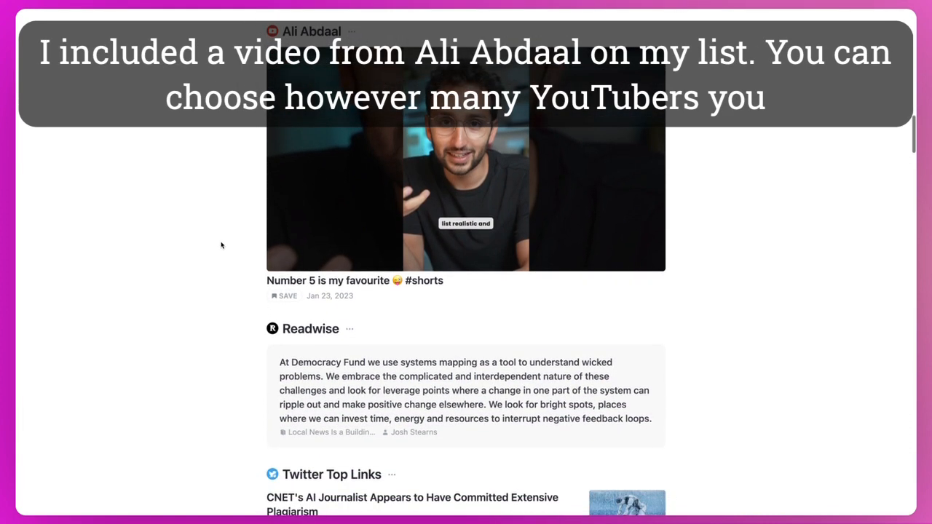
{"action": "scroll", "scroll_direction": "down", "scroll_amount": 3}
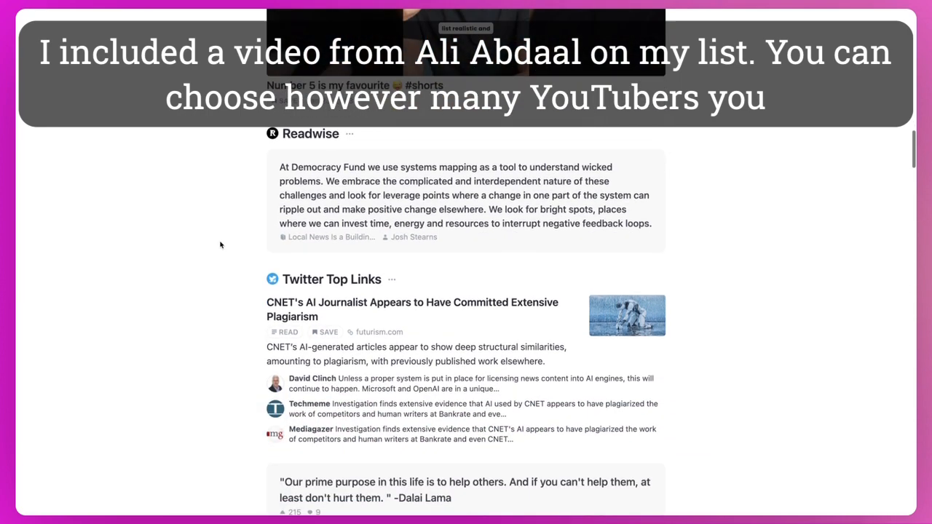
{"action": "scroll", "scroll_direction": "down", "scroll_amount": 3}
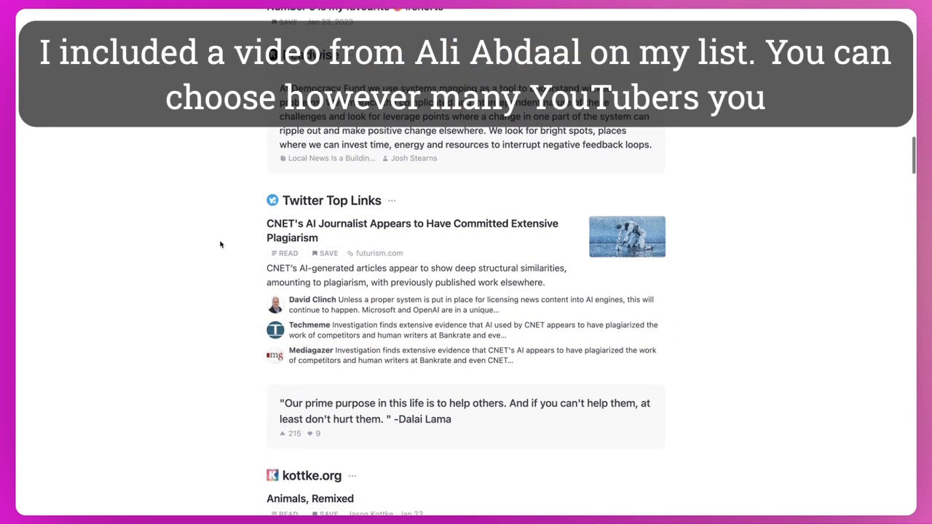
{"action": "scroll", "scroll_direction": "down", "scroll_amount": 3}
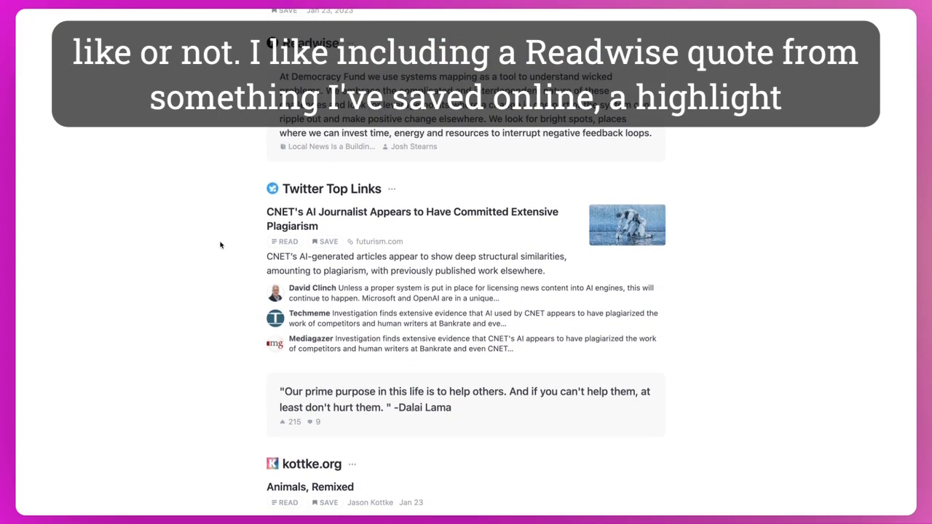
{"action": "scroll", "scroll_direction": "down", "scroll_amount": 3}
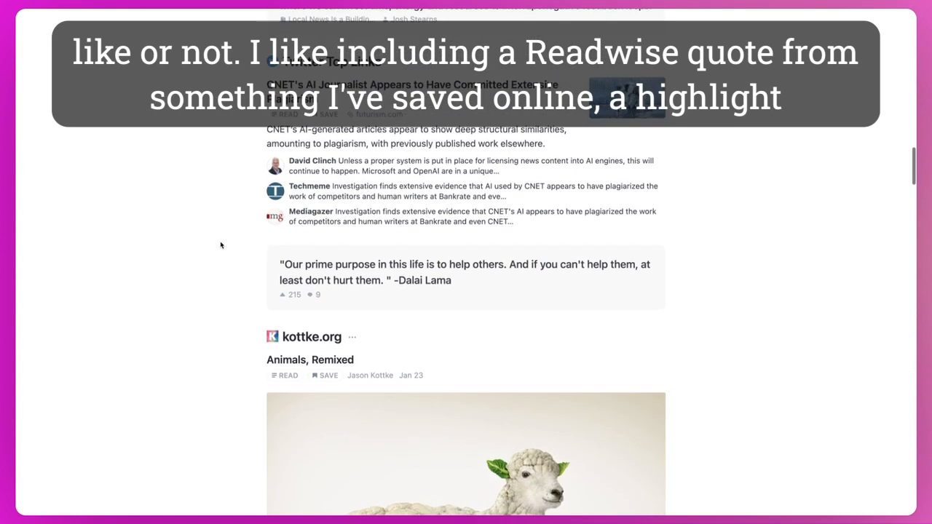
{"action": "scroll", "scroll_direction": "up", "scroll_amount": 3}
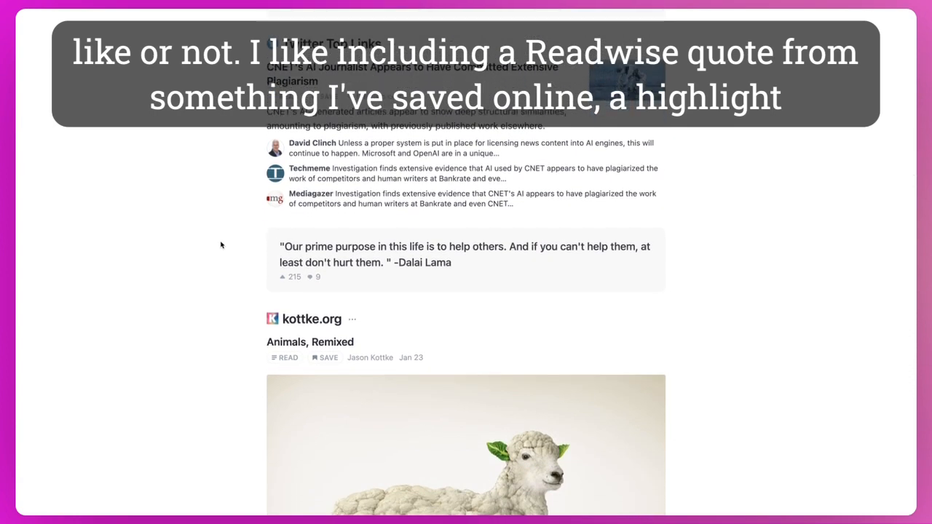
{"action": "scroll", "scroll_direction": "down", "scroll_amount": 3}
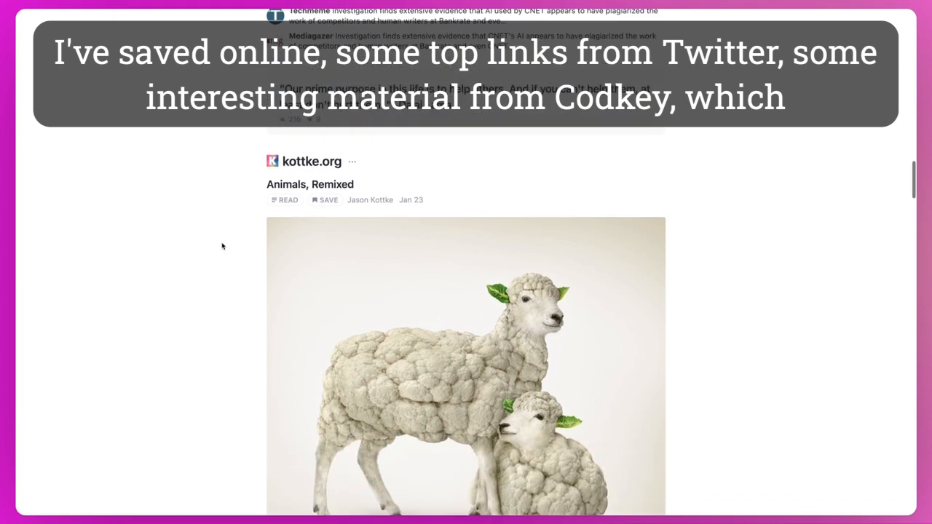
{"action": "scroll", "scroll_direction": "down", "scroll_amount": 3}
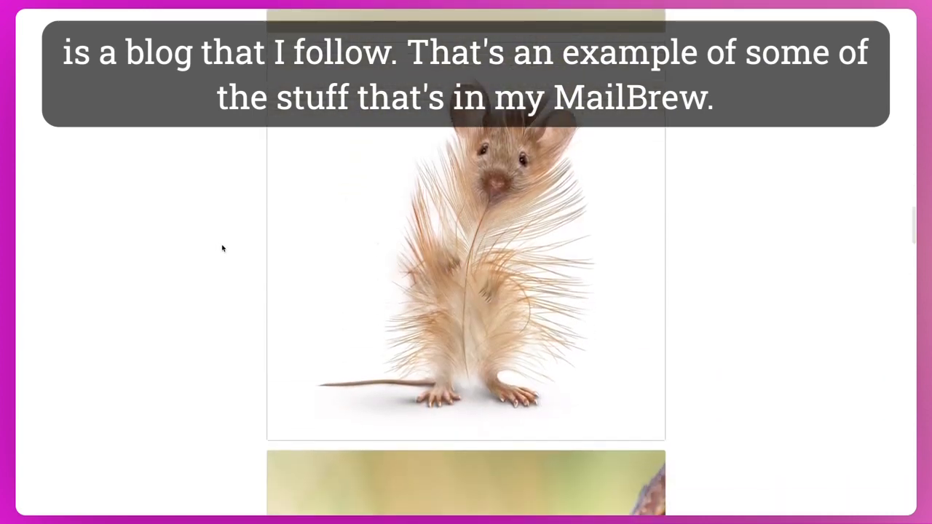
{"action": "scroll", "scroll_direction": "down", "scroll_amount": 3}
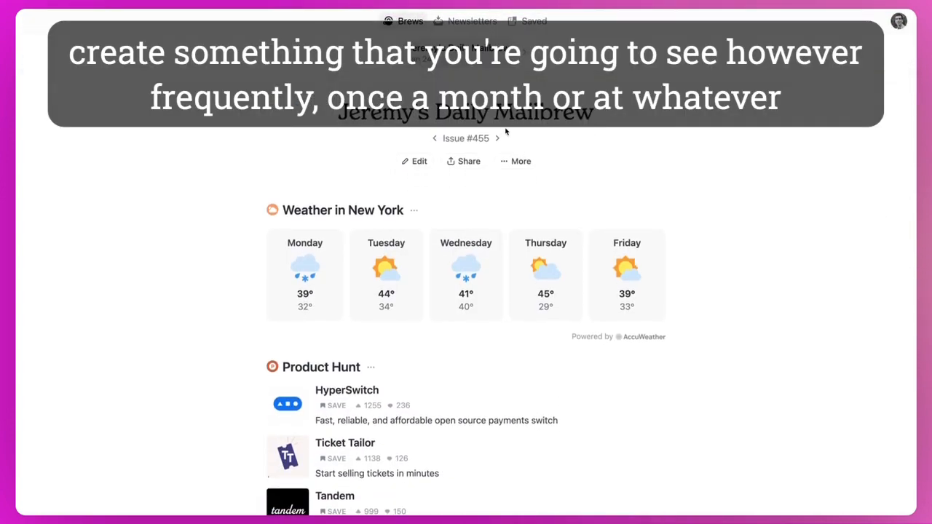
{"action": "scroll", "scroll_direction": "down", "scroll_amount": 3}
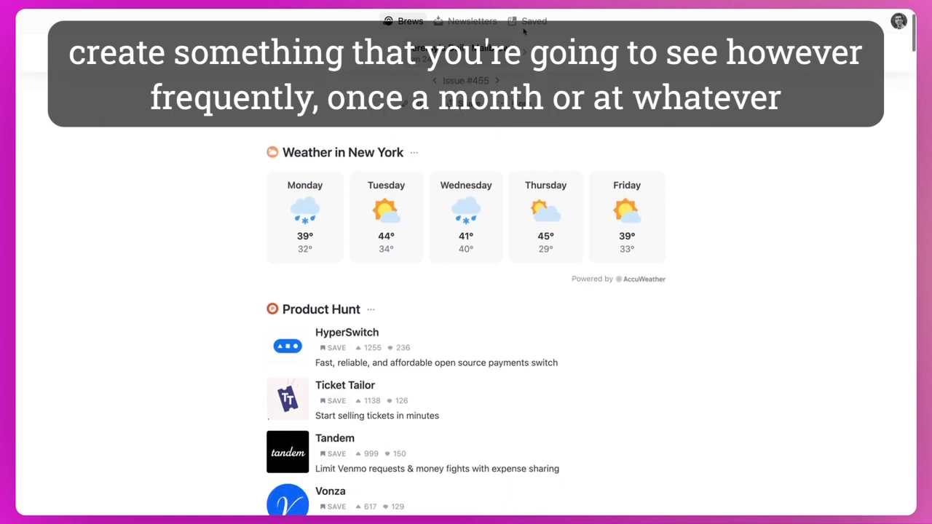
{"action": "scroll", "scroll_direction": "up", "scroll_amount": 3}
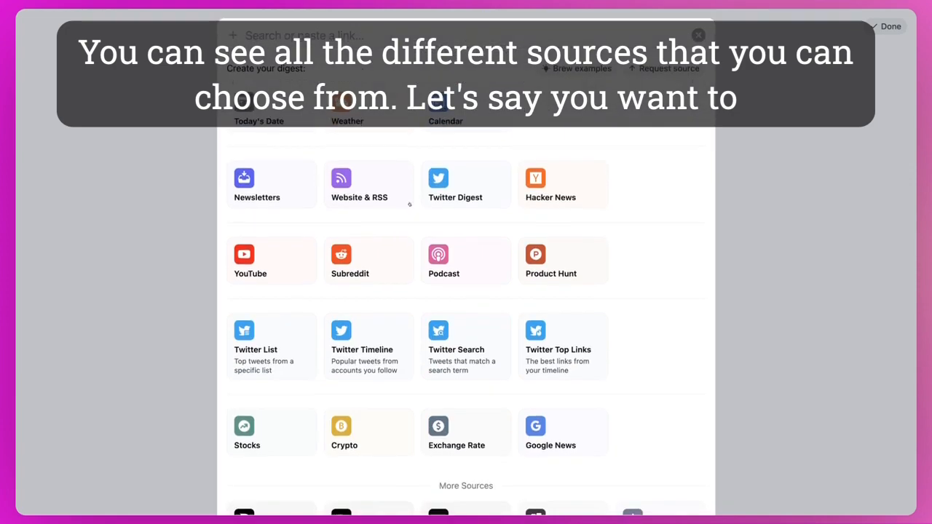
Step: Add Lifehacker from the recommended websites as a source below James Clear
{"action": "left_click", "coordinate": [359, 184]}
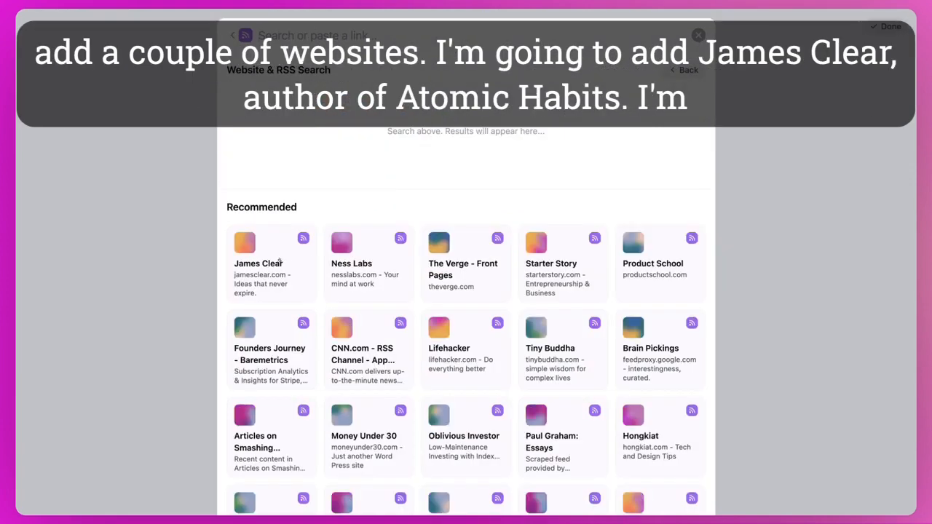
{"action": "left_click", "coordinate": [244, 262]}
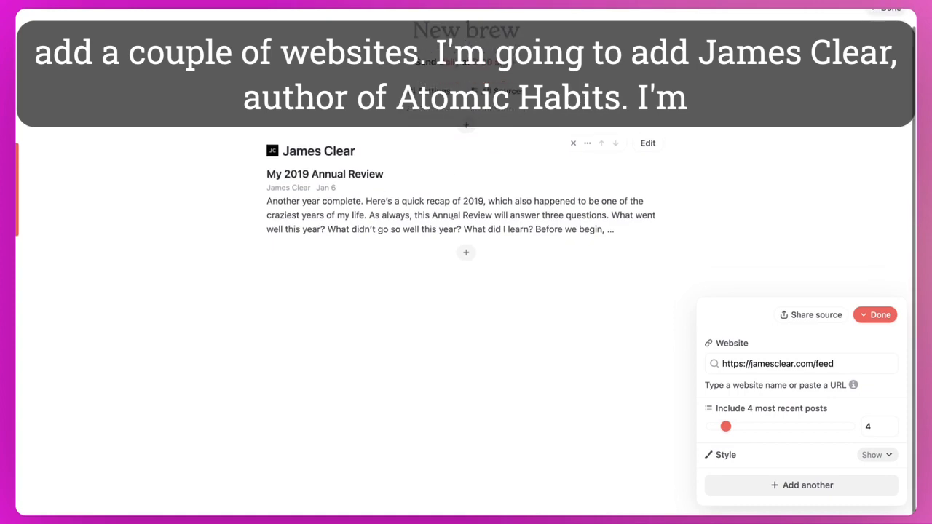
{"action": "left_click", "coordinate": [800, 485]}
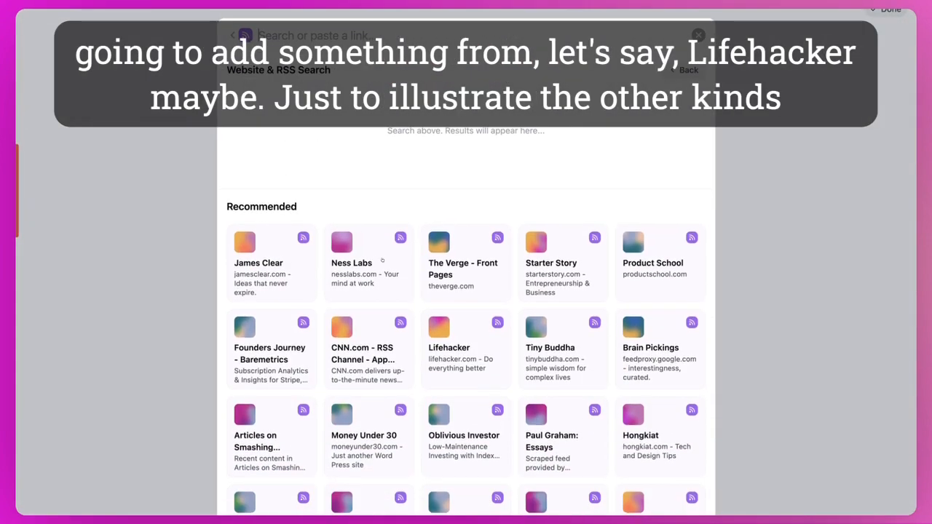
{"action": "scroll", "scroll_direction": "down", "scroll_amount": 3}
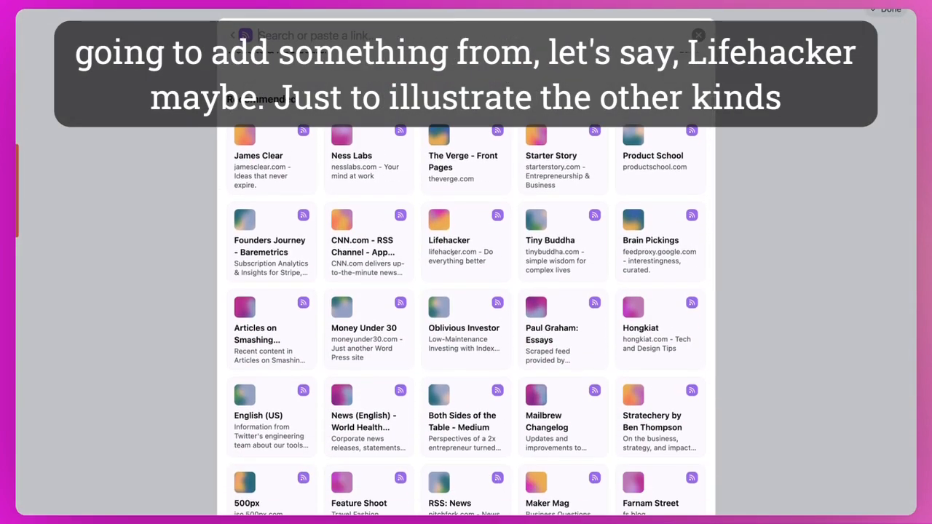
{"action": "left_click", "coordinate": [465, 247]}
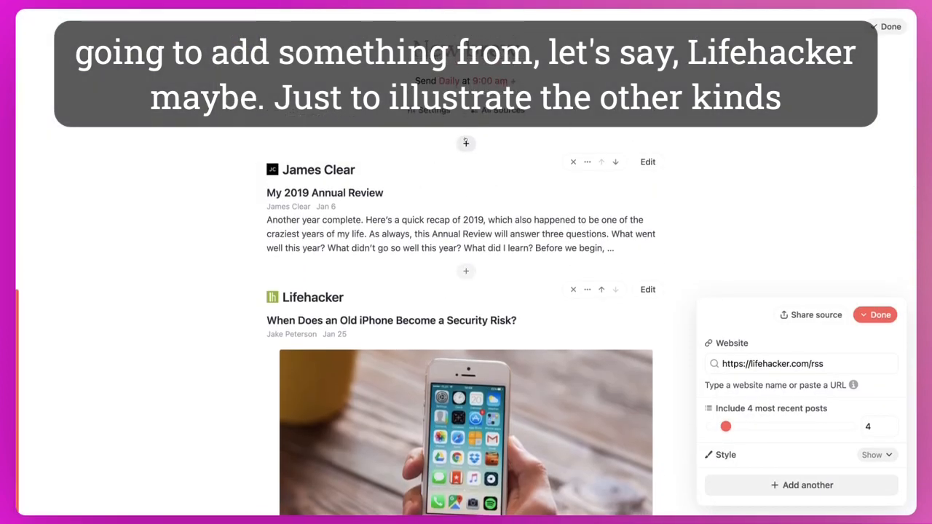
{"action": "left_click", "coordinate": [800, 484]}
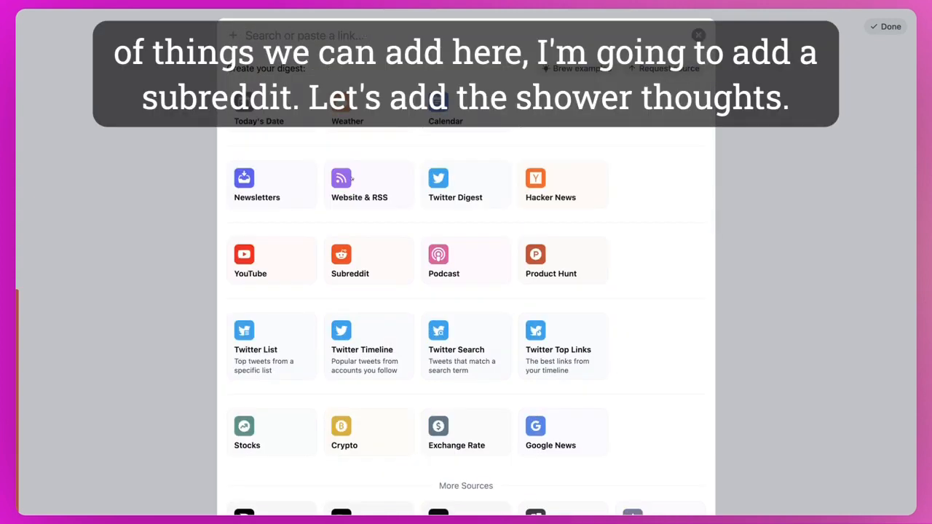
Step: Add the Showerthoughts and EarthPorn subreddits as sources
{"action": "left_click", "coordinate": [349, 260]}
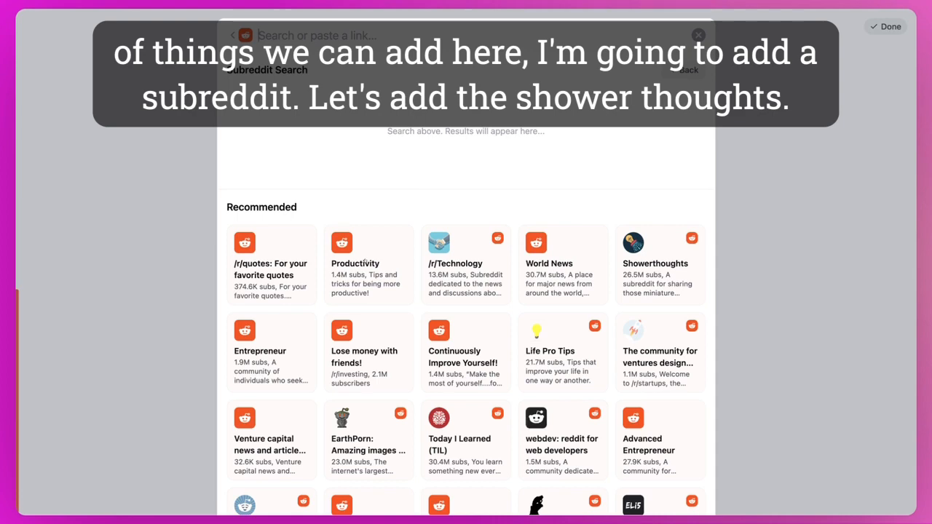
{"action": "left_click", "coordinate": [659, 264]}
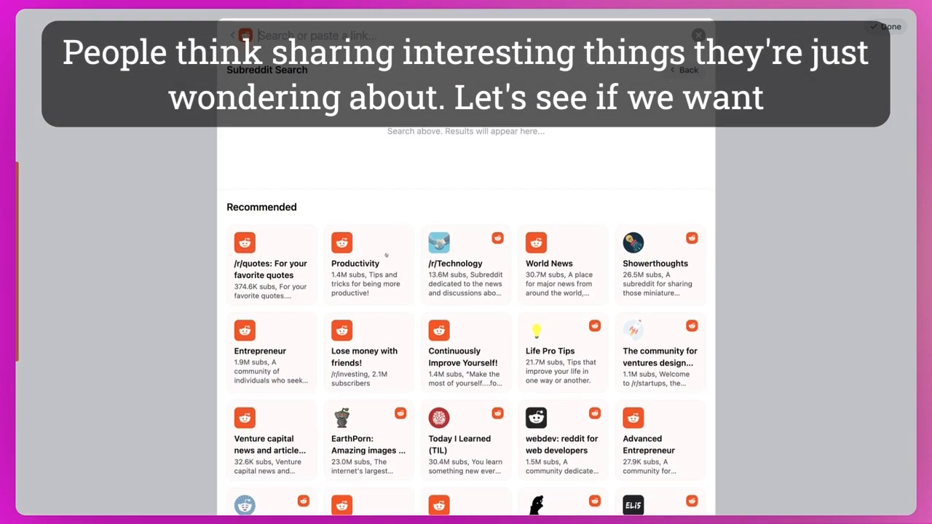
{"action": "scroll", "scroll_direction": "down", "scroll_amount": 3}
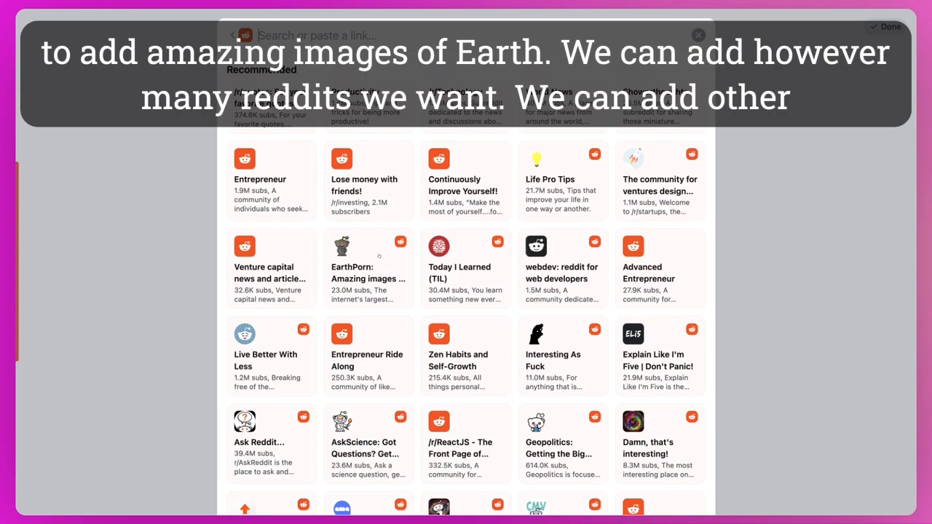
{"action": "left_click", "coordinate": [368, 267]}
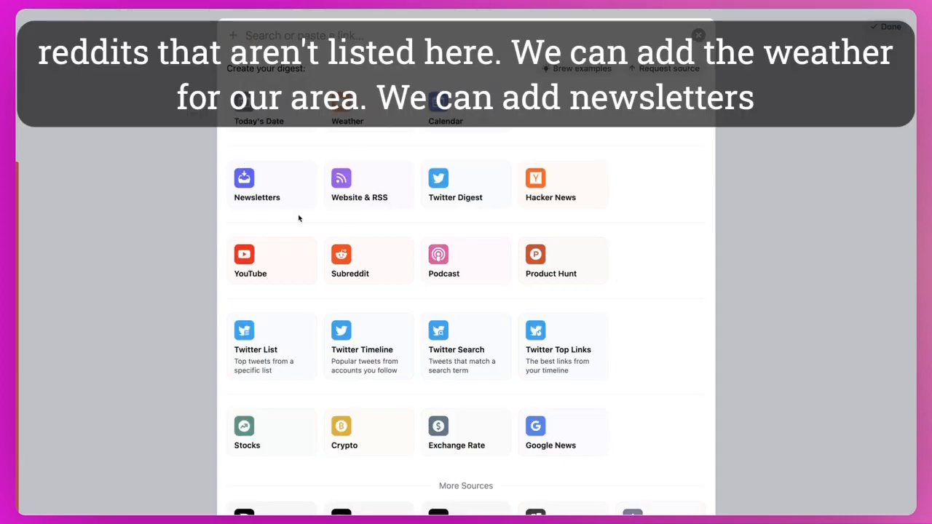
Step: Add Marques Brownlee's YouTube channel from the Recommended list as a source
{"action": "left_click", "coordinate": [244, 254]}
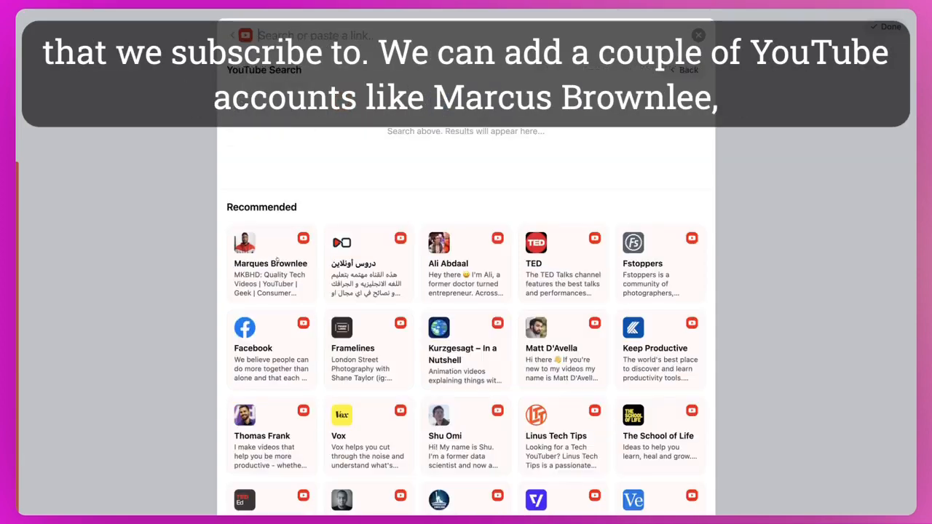
{"action": "scroll", "scroll_direction": "down", "scroll_amount": 3}
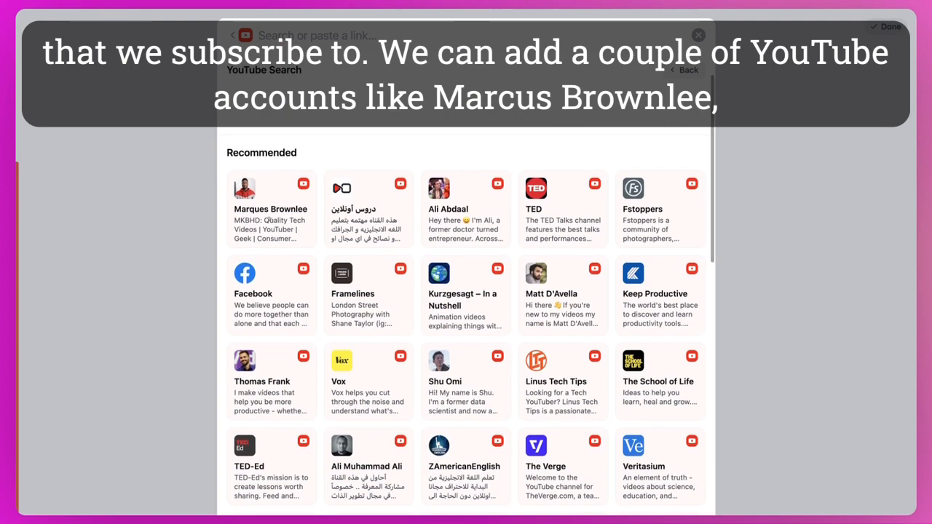
{"action": "left_click", "coordinate": [270, 209]}
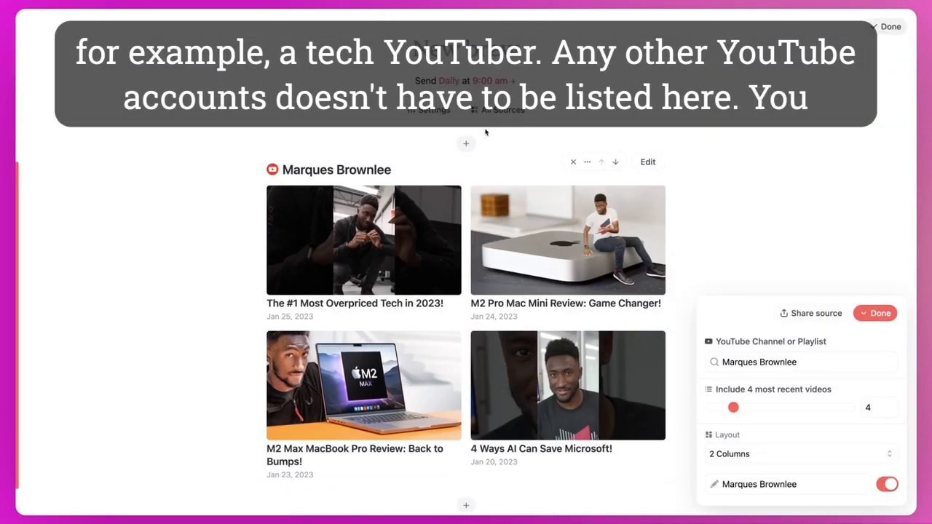
{"action": "left_click", "coordinate": [759, 362]}
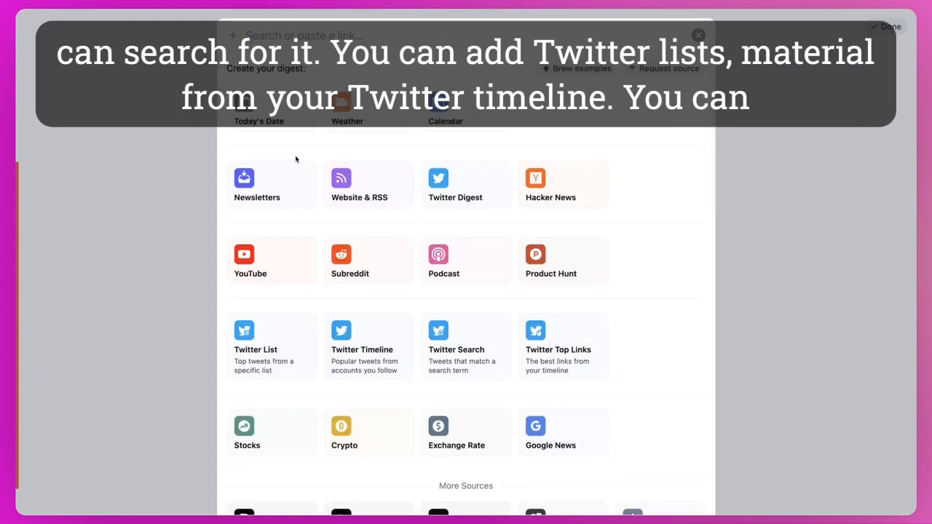
{"action": "scroll", "scroll_direction": "down", "scroll_amount": 3}
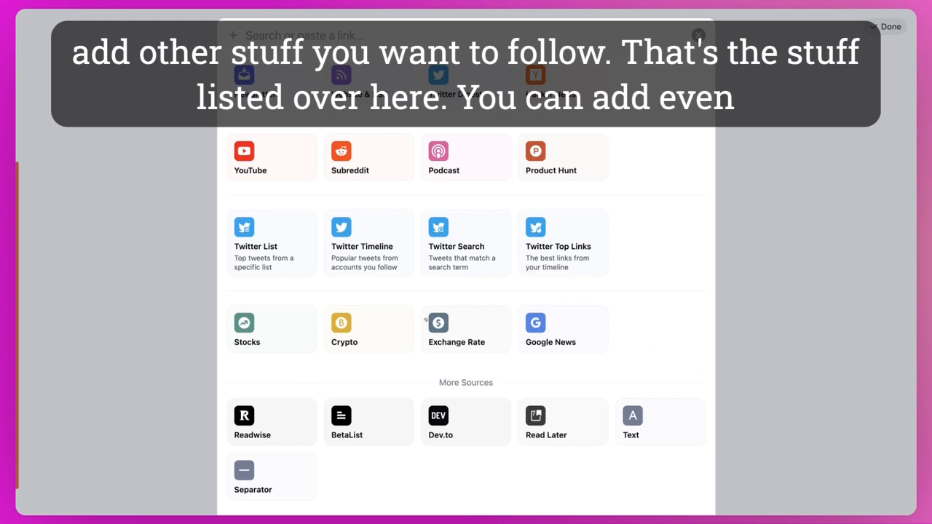
{"action": "scroll", "scroll_direction": "up", "scroll_amount": 3}
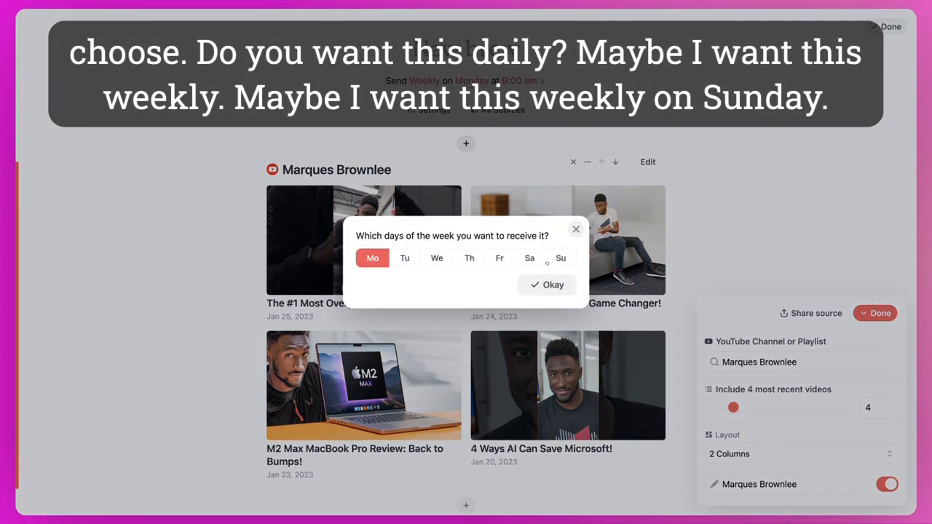
Step: Add Sunday to the weekly Monday delivery and set the send time to 12:00 pm
{"action": "left_click", "coordinate": [546, 284]}
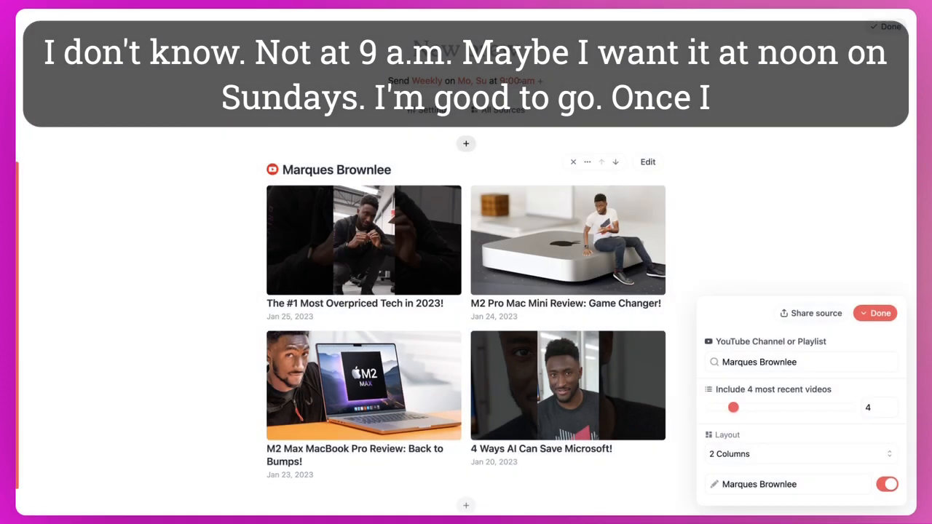
{"action": "mouse_move", "coordinate": [518, 256]}
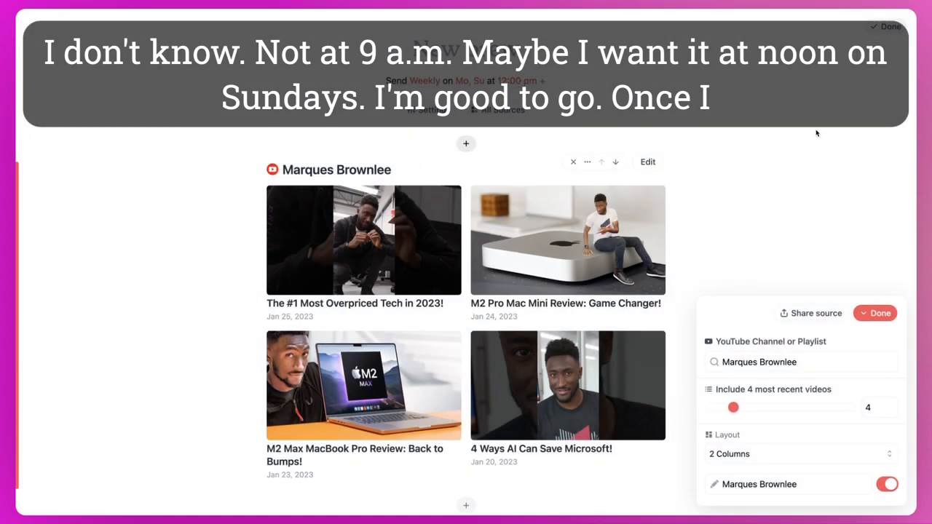
{"action": "left_click", "coordinate": [879, 312]}
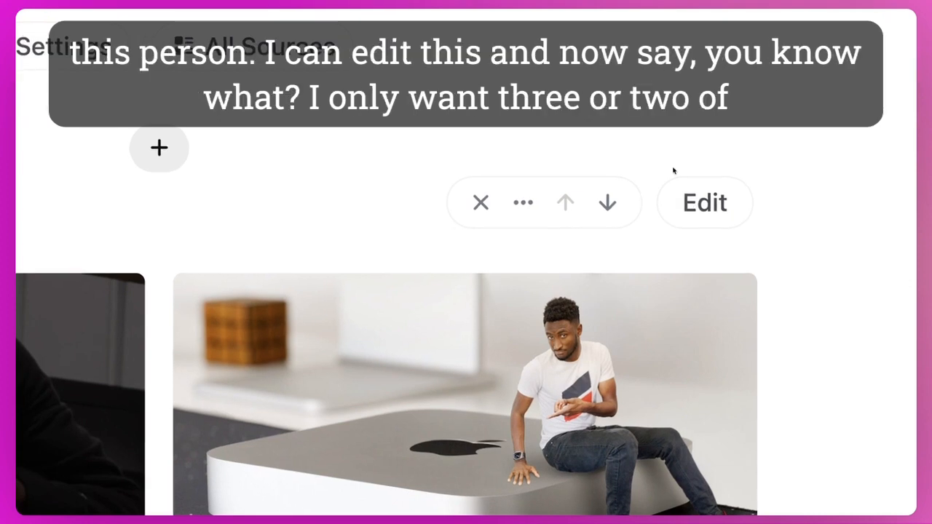
Step: Limit the Marques Brownlee block to two videos and generate the first issue
{"action": "left_click", "coordinate": [703, 202]}
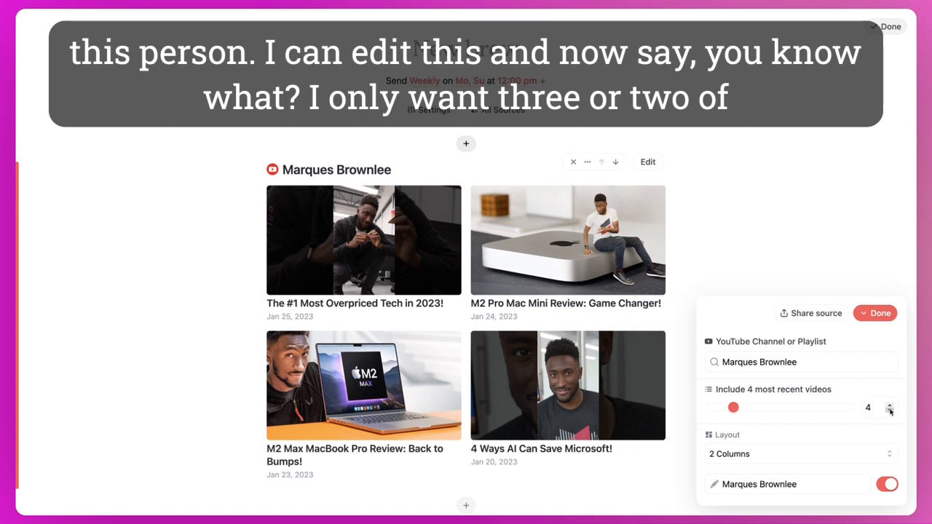
{"action": "left_click", "coordinate": [888, 411]}
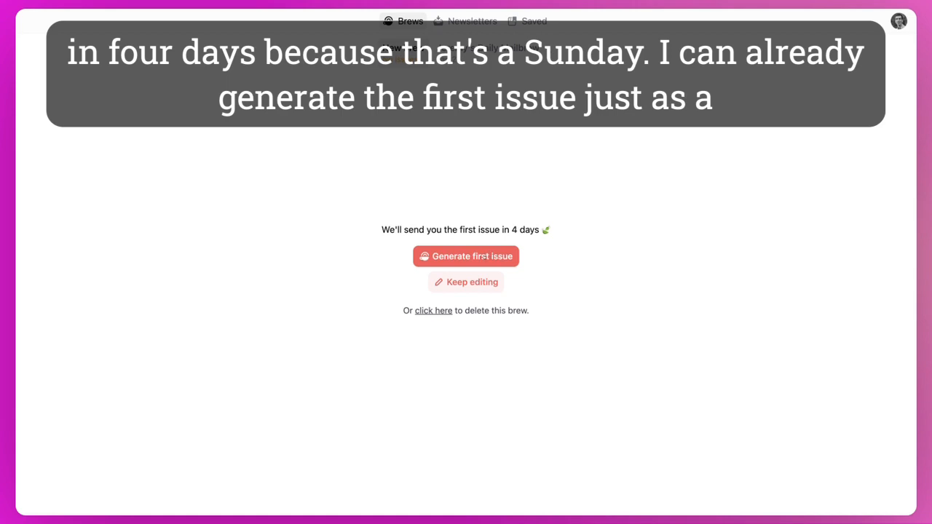
{"action": "left_click", "coordinate": [465, 255]}
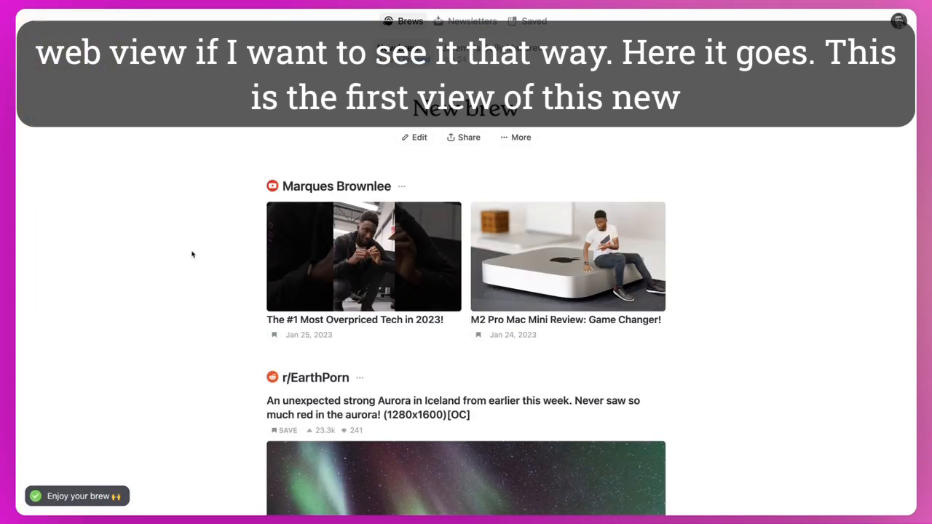
{"action": "scroll", "scroll_direction": "down", "scroll_amount": 3}
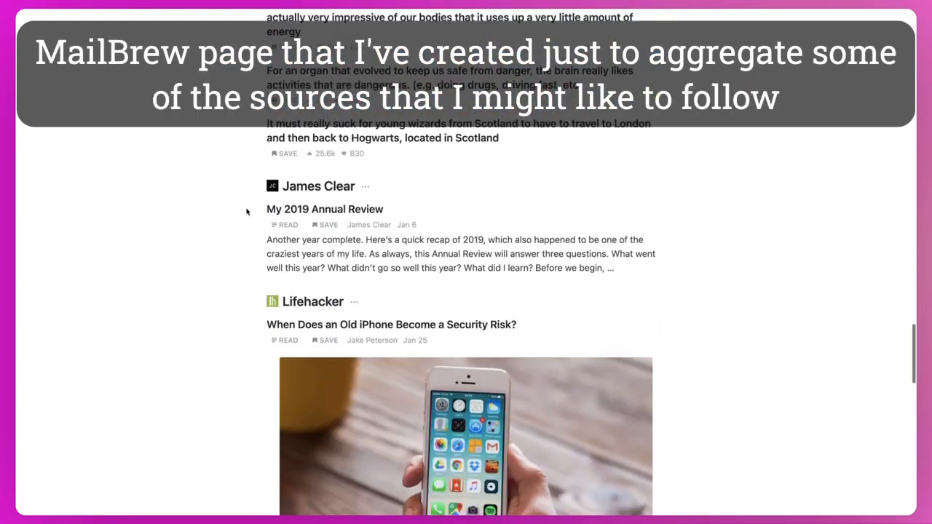
{"action": "scroll", "scroll_direction": "down", "scroll_amount": 3}
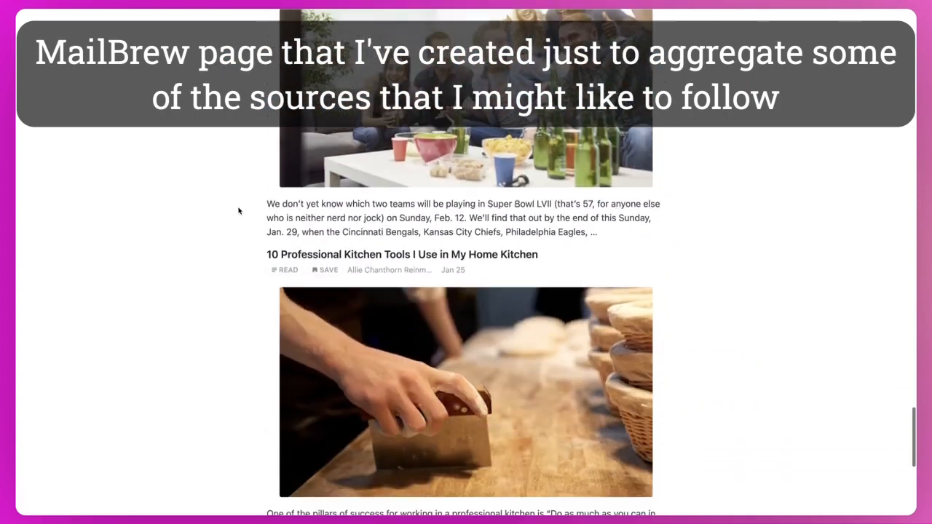
{"action": "scroll", "scroll_direction": "up", "scroll_amount": 3}
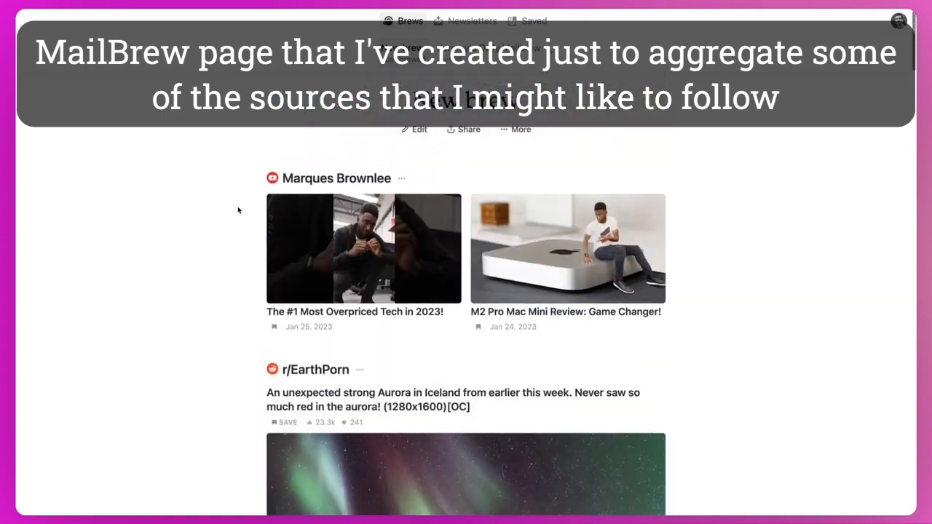
{"action": "scroll", "scroll_direction": "down", "scroll_amount": 3}
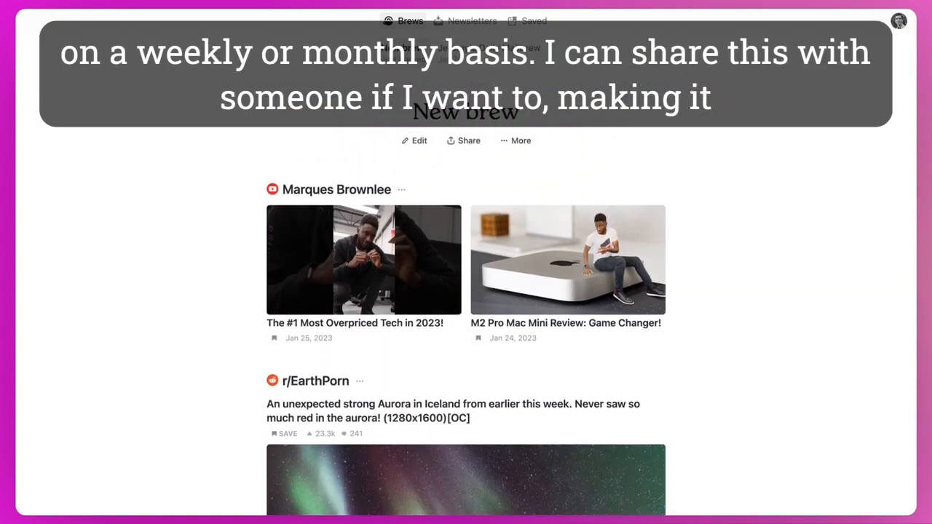
Step: Switch the brew's sharing from Private to Public and close the Share dialog
{"action": "left_click", "coordinate": [469, 141]}
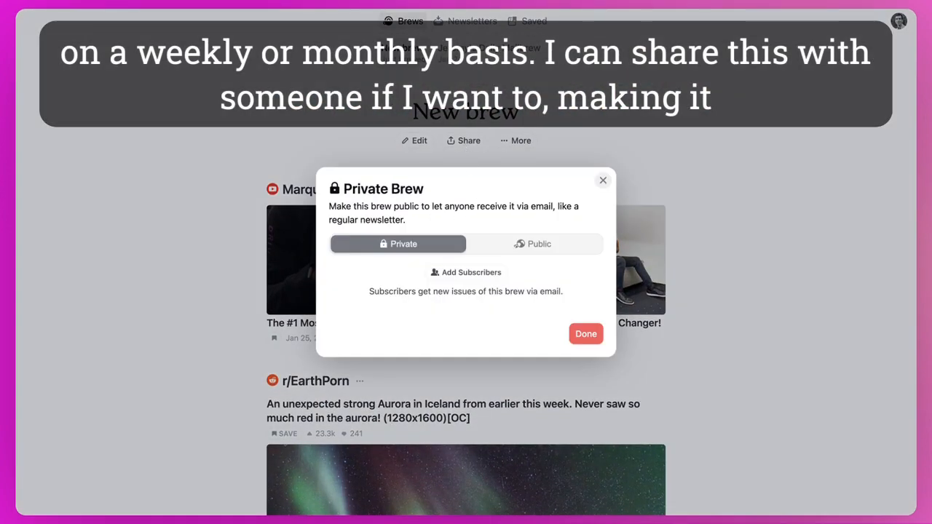
{"action": "left_click", "coordinate": [532, 244]}
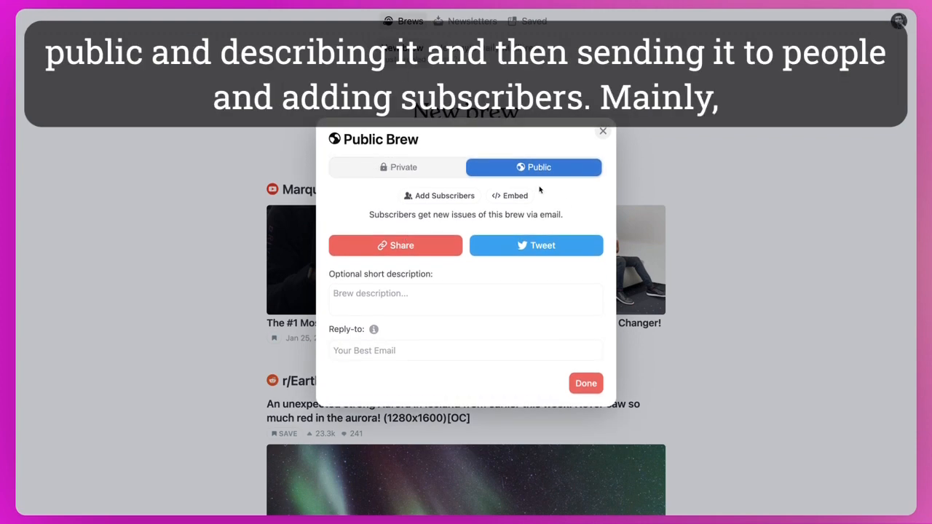
{"action": "mouse_move", "coordinate": [539, 189]}
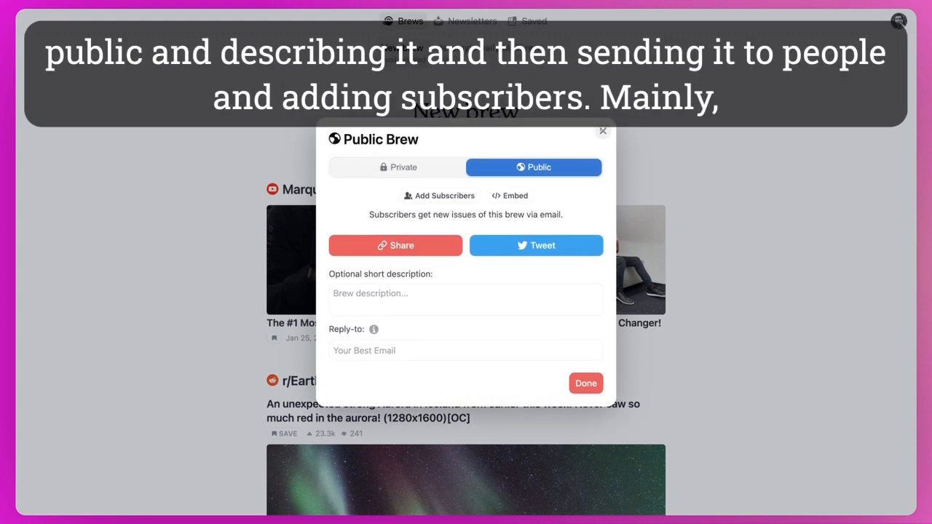
{"action": "left_click", "coordinate": [603, 131]}
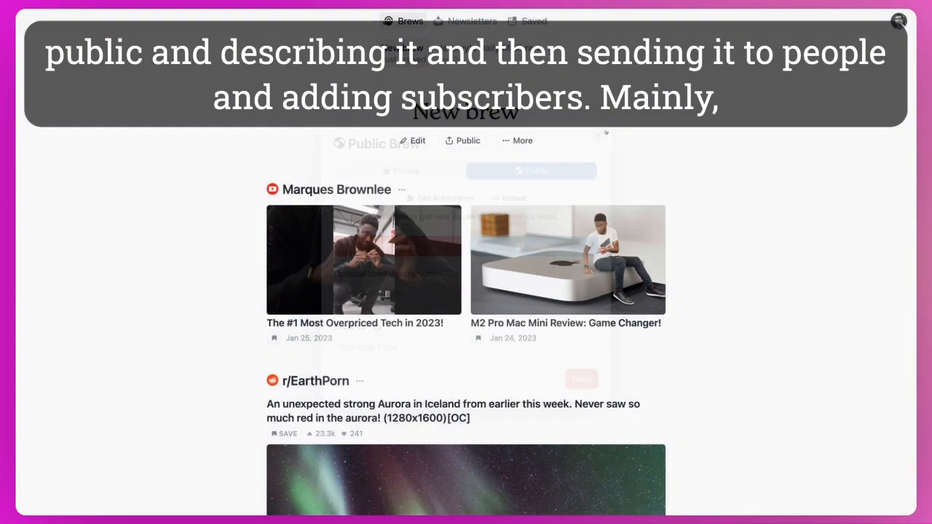